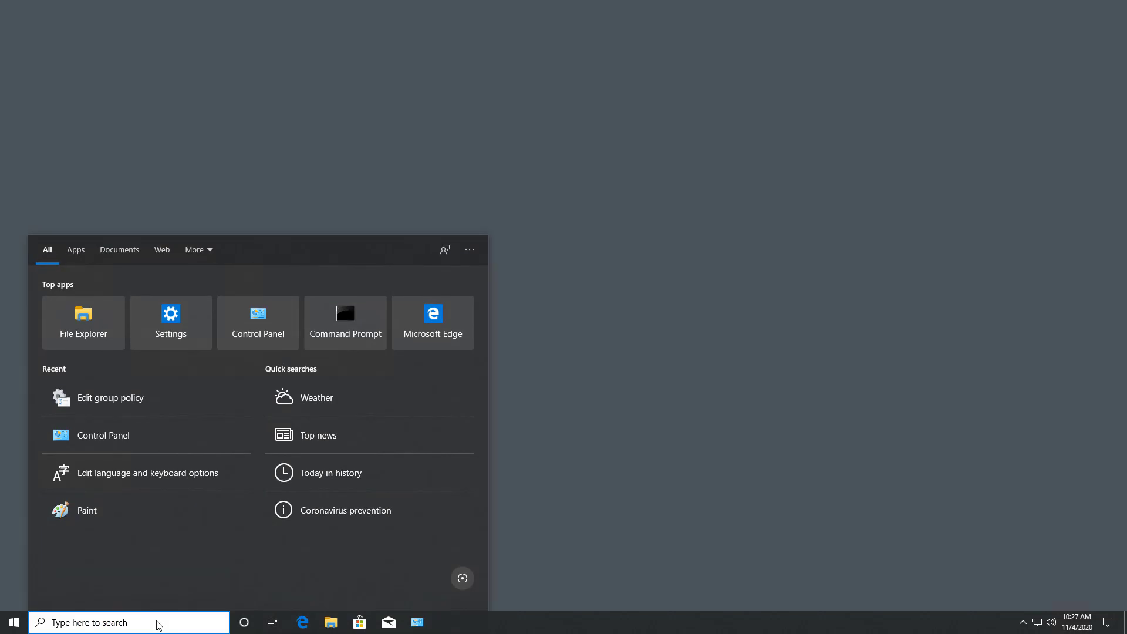
Search for 'gpedit' and open the Edit group policy result
type("gpedit")
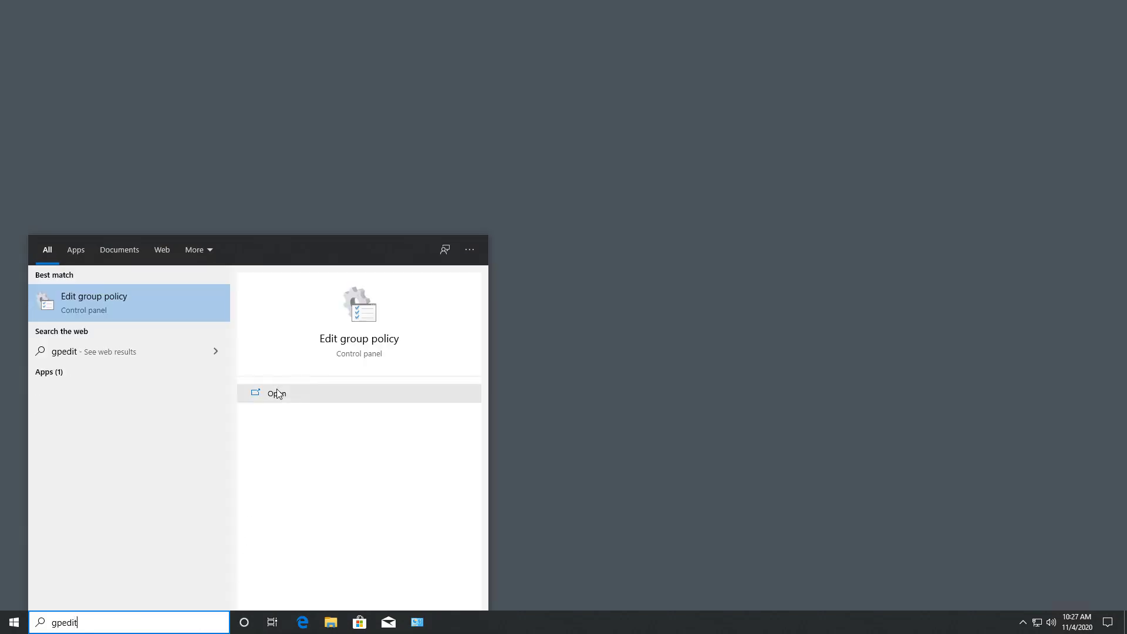
left_click(277, 393)
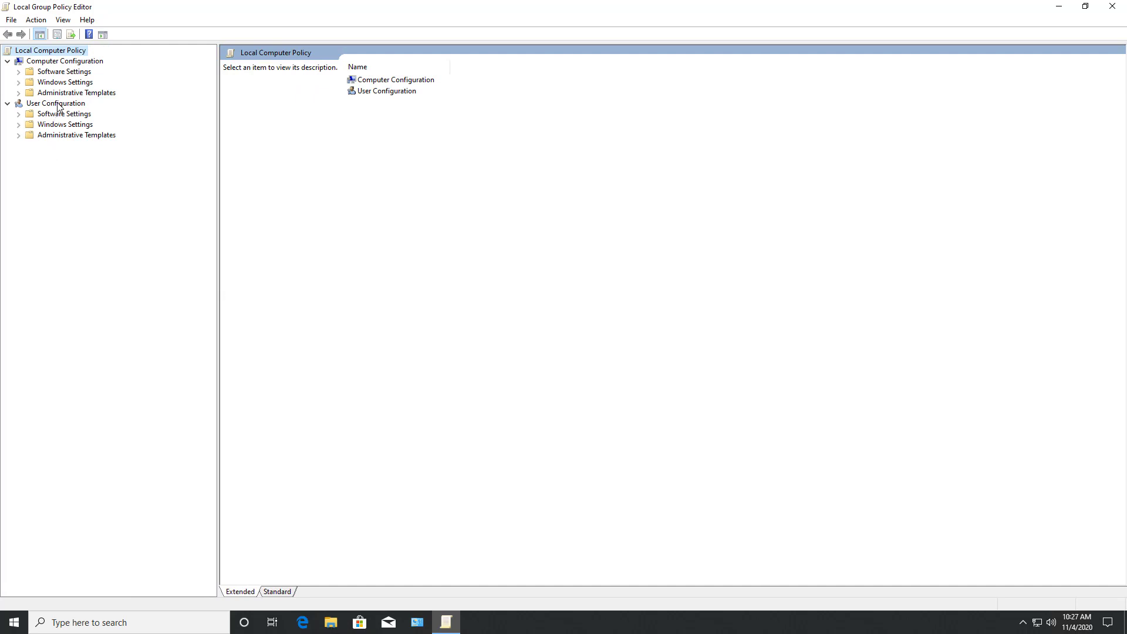
Open the Desktop Wallpaper policy under User Configuration > Administrative Templates > Desktop > Desktop
left_click(55, 103)
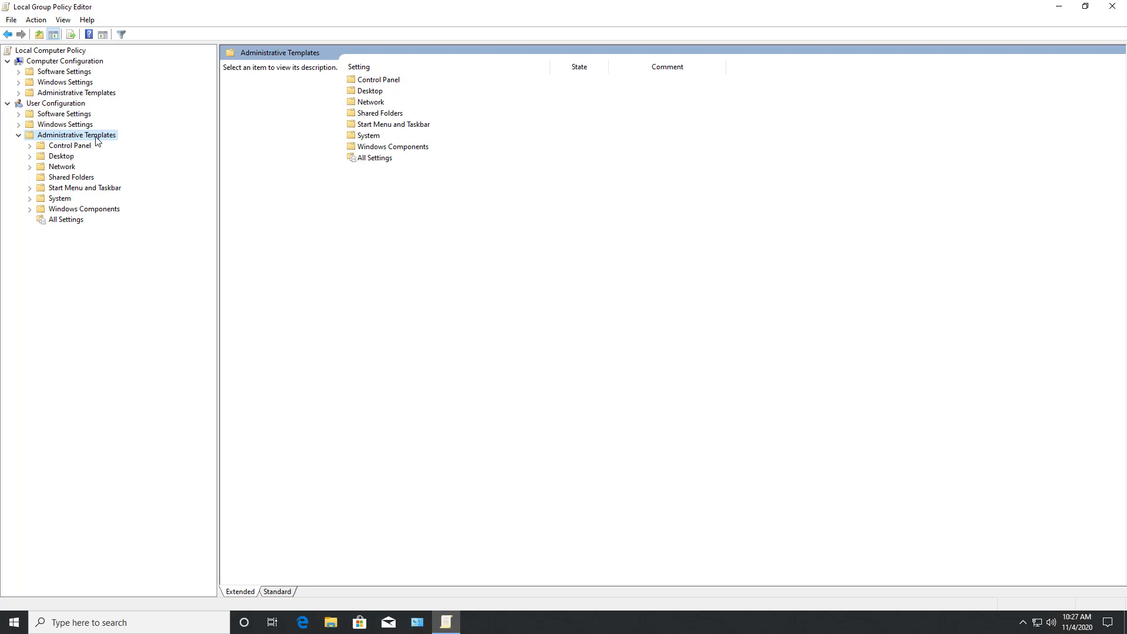
left_click(60, 157)
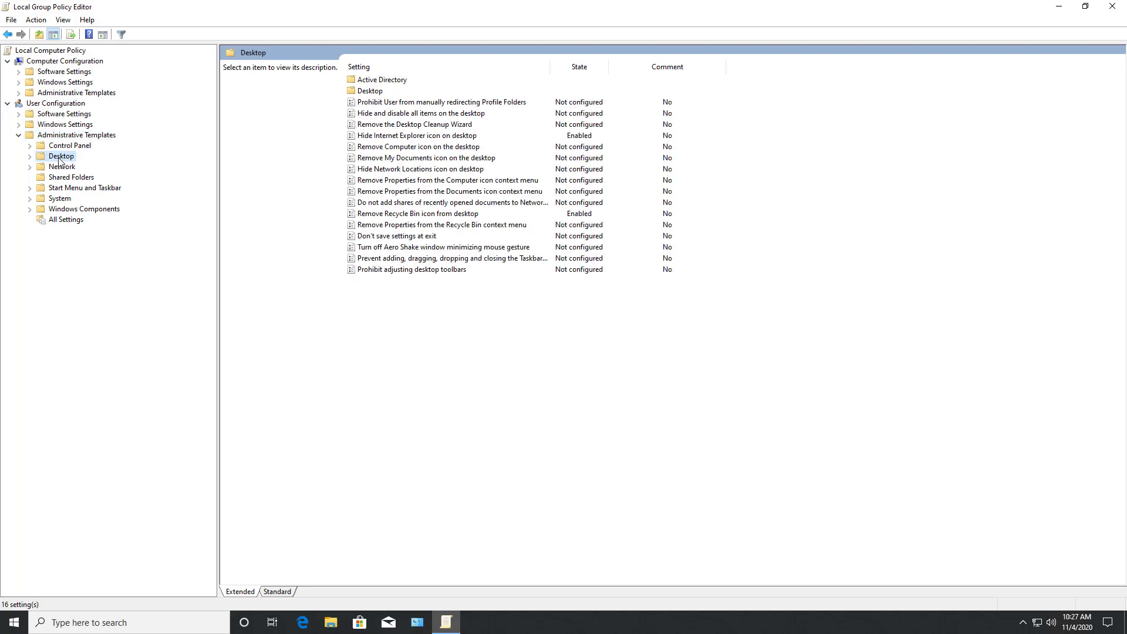
left_click(29, 156)
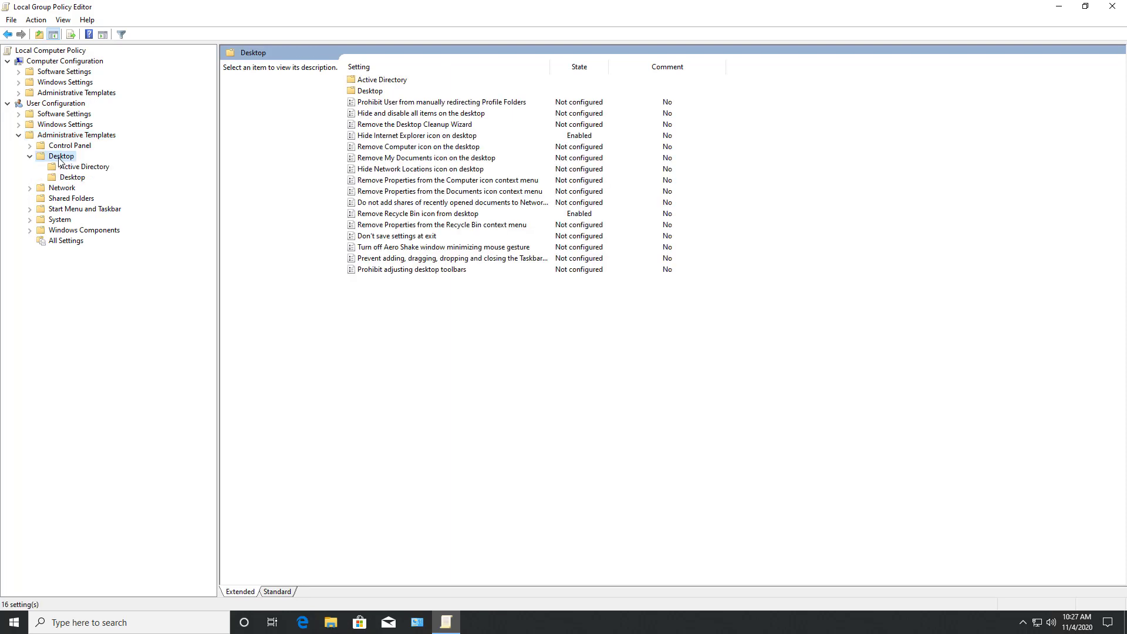
left_click(72, 178)
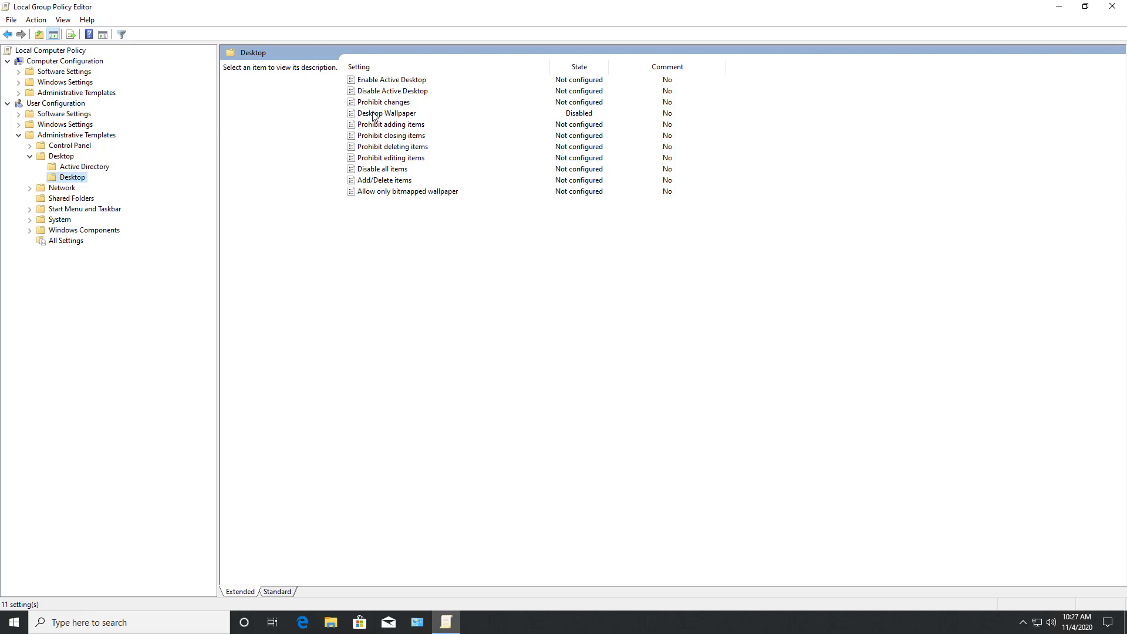
double_click(387, 113)
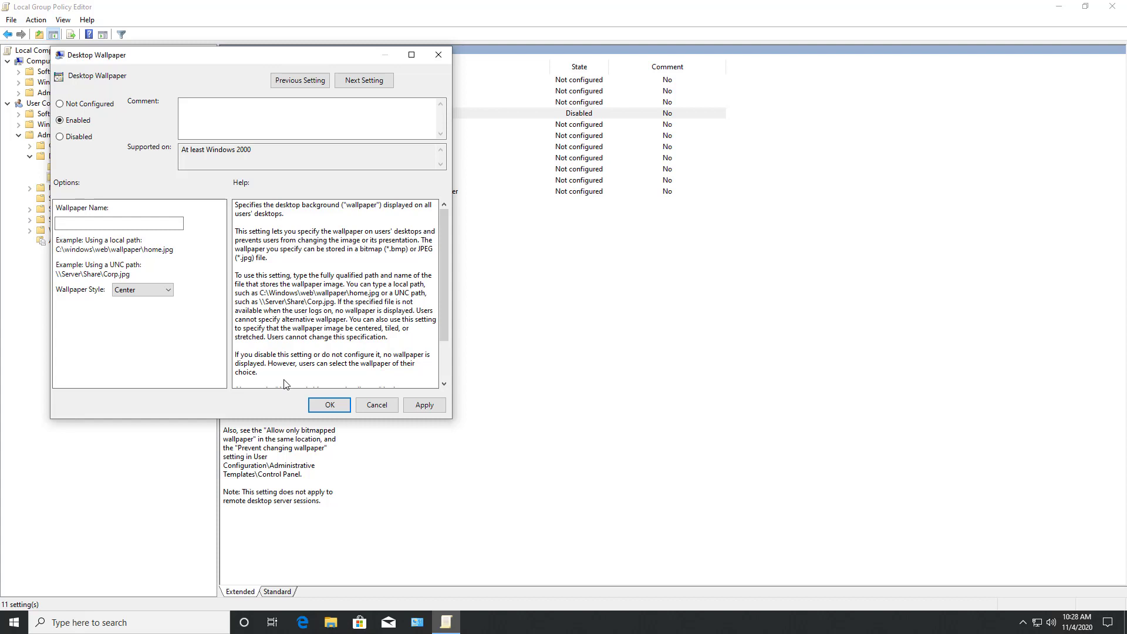
Browse File Explorer to This PC > Local Disk (C:) > pic and select newdesktop
left_click(330, 622)
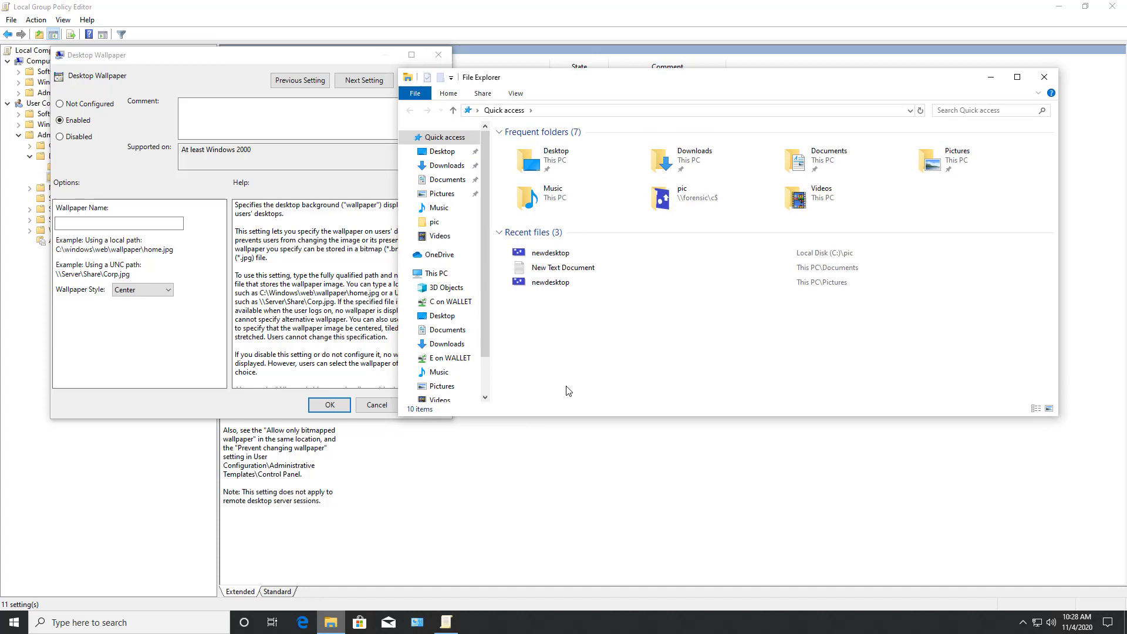
mouse_move(468, 289)
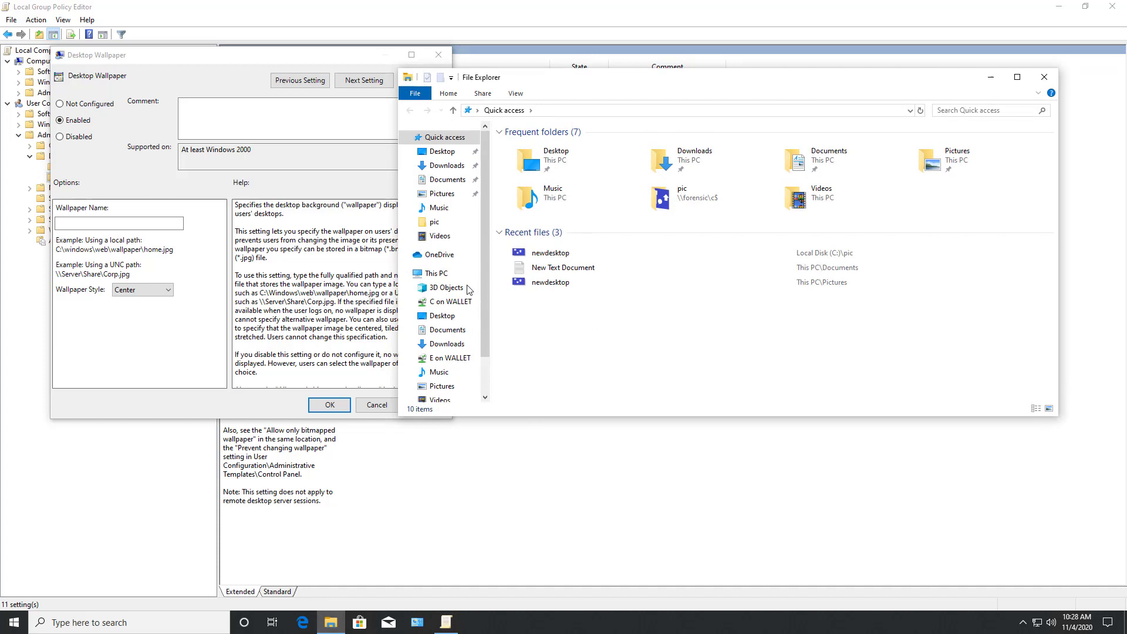
left_click(436, 272)
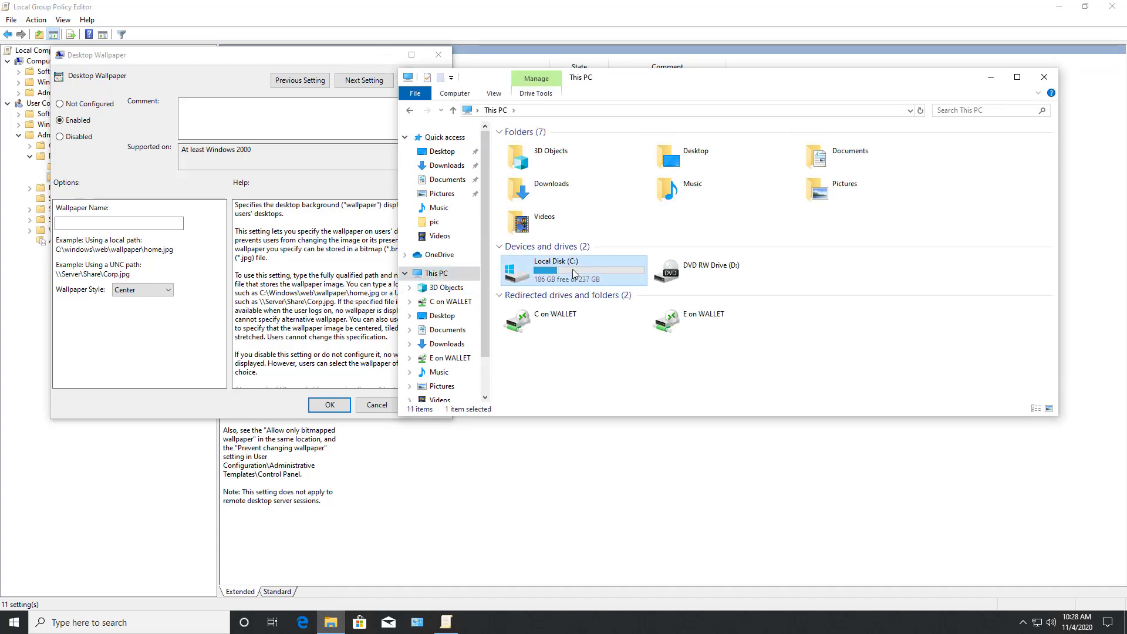
double_click(568, 270)
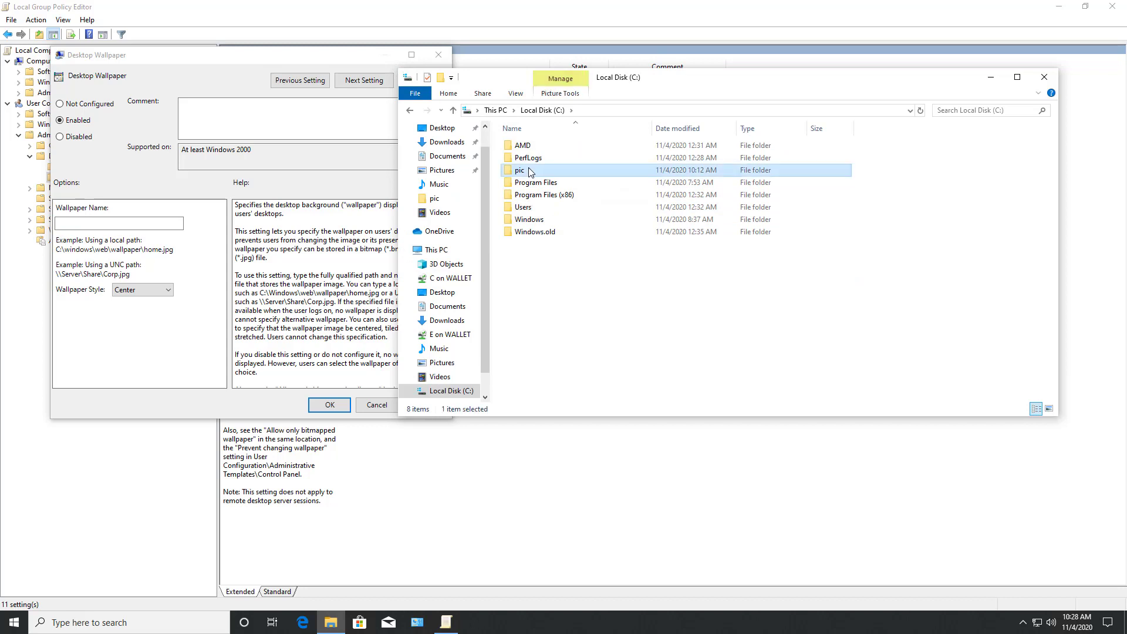
double_click(519, 170)
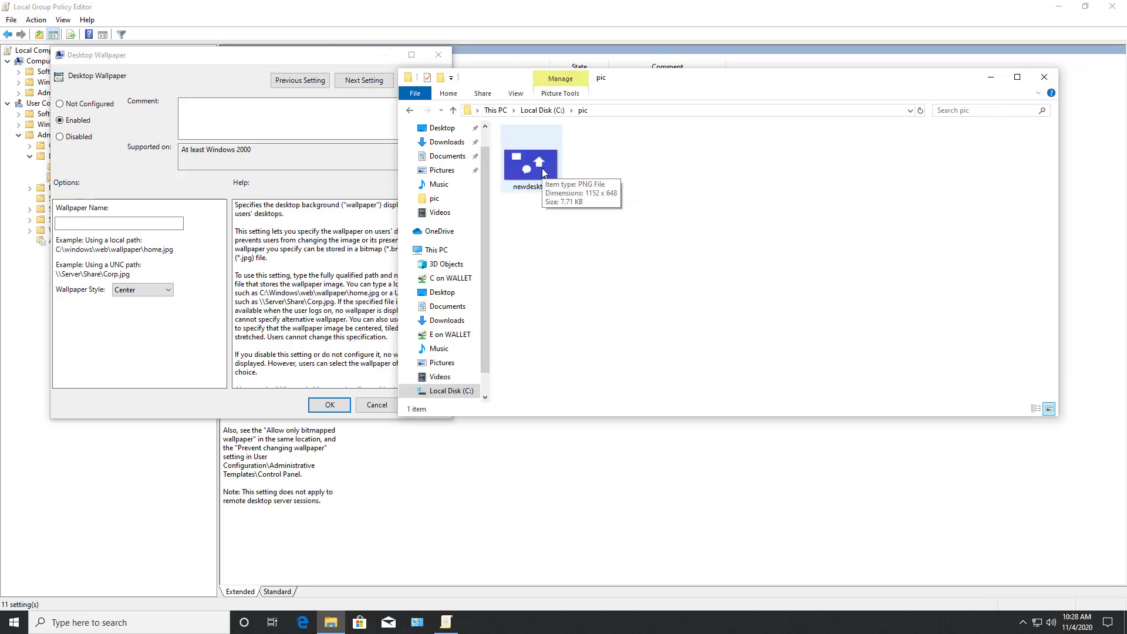
left_click(531, 154)
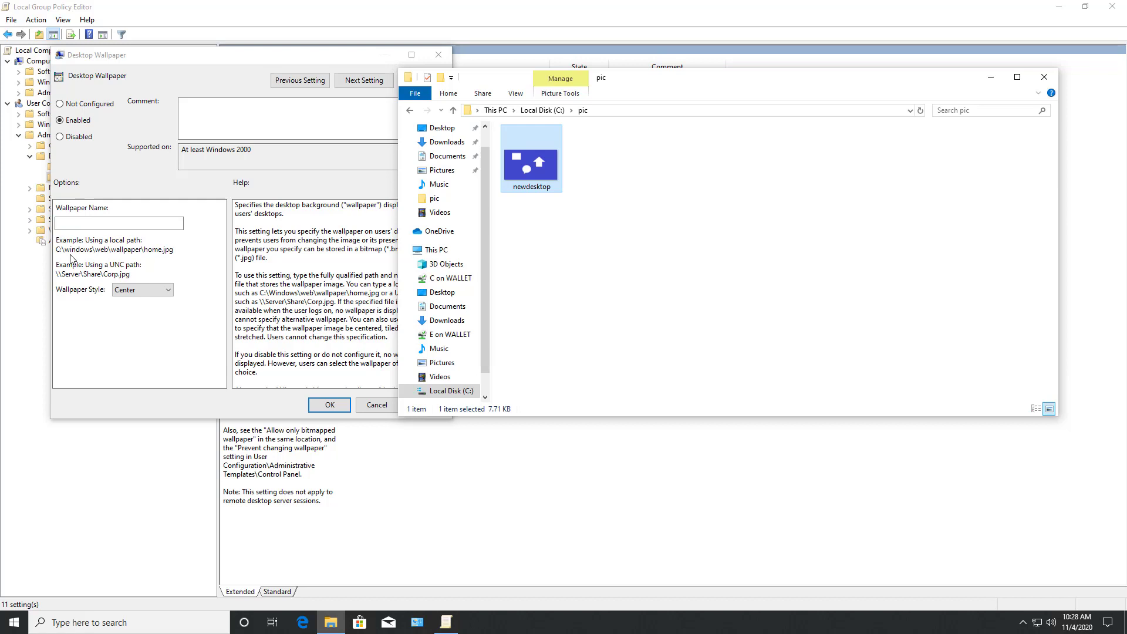
mouse_move(81, 285)
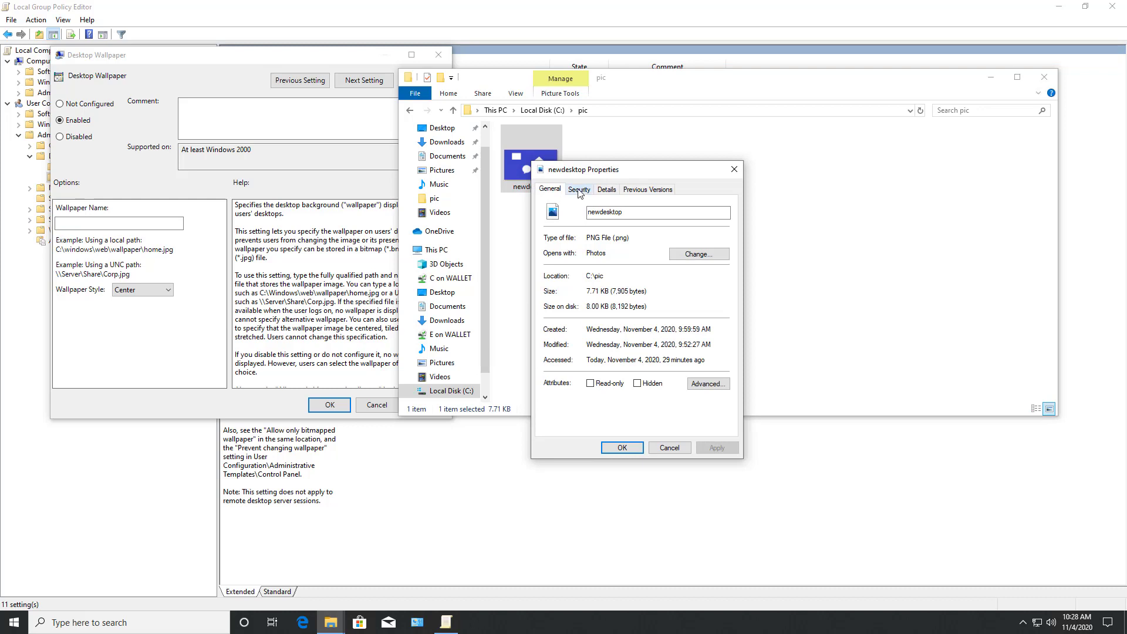
Select the full path C:\pic\newdesktop.png on the Security tab, then close Properties
left_click(579, 189)
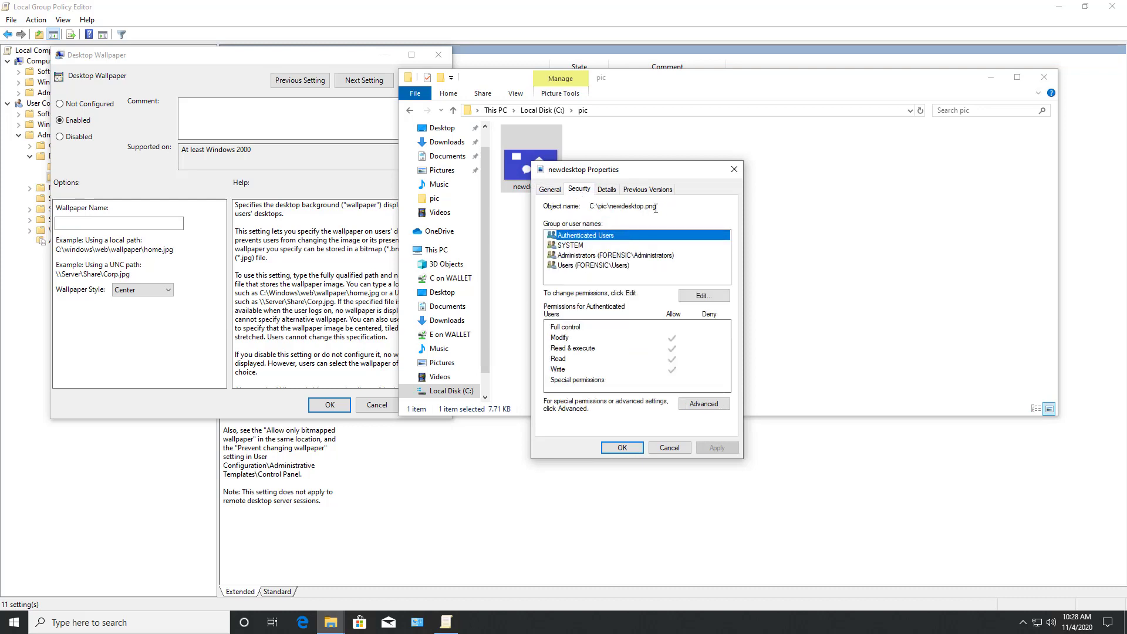
triple_click(622, 206)
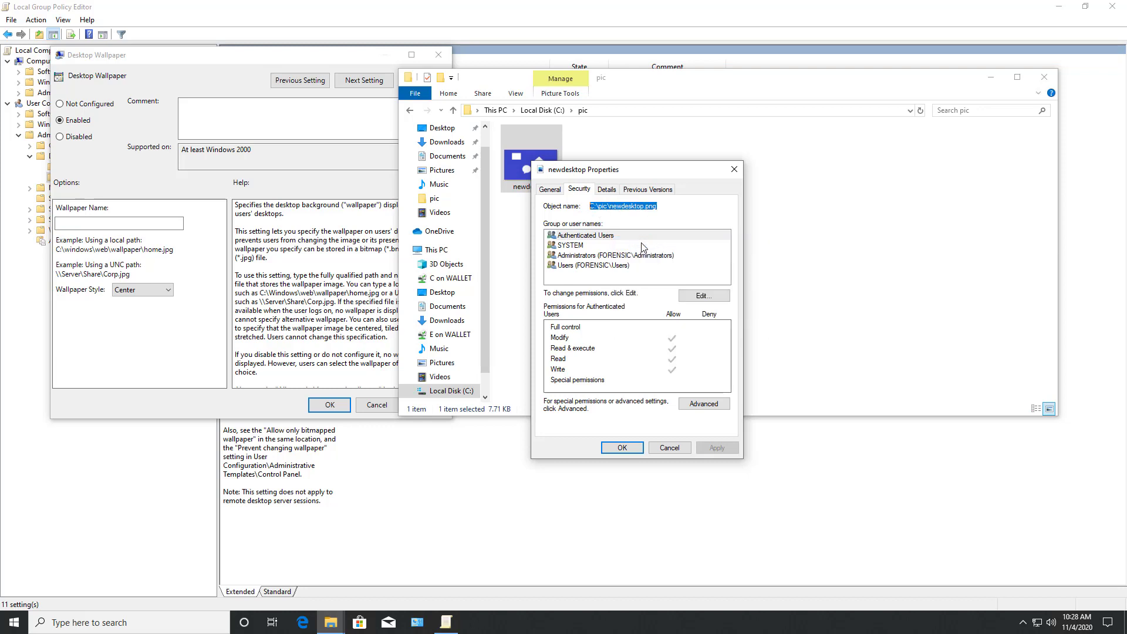
left_click(668, 448)
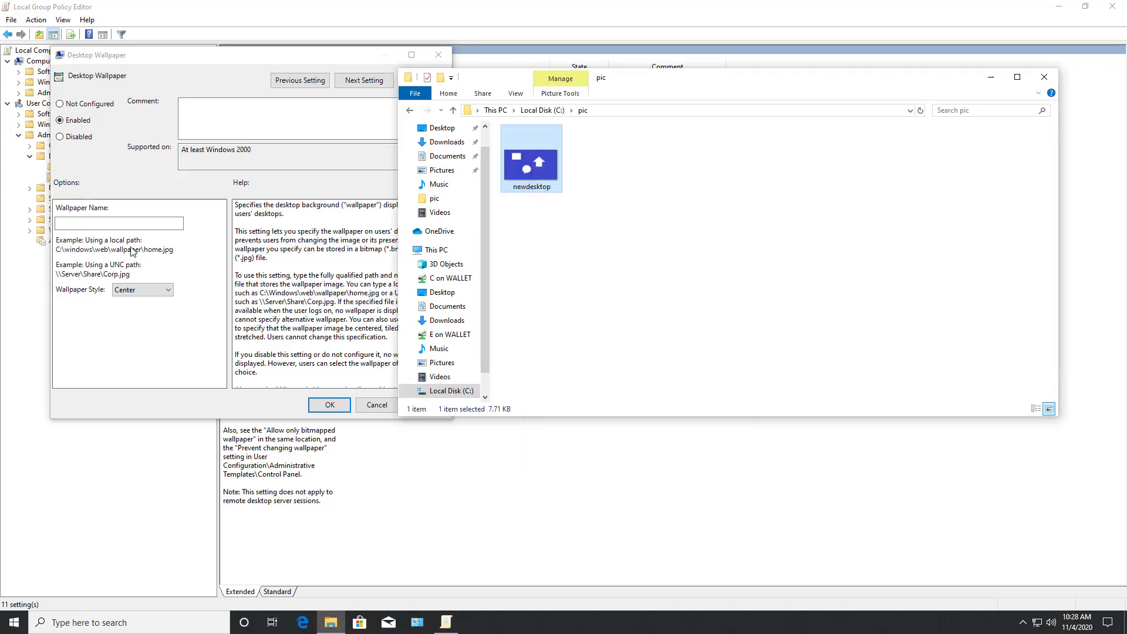
Paste C:\pic\newdesktop.png as the Wallpaper Name, then apply and confirm the policy
right_click(119, 223)
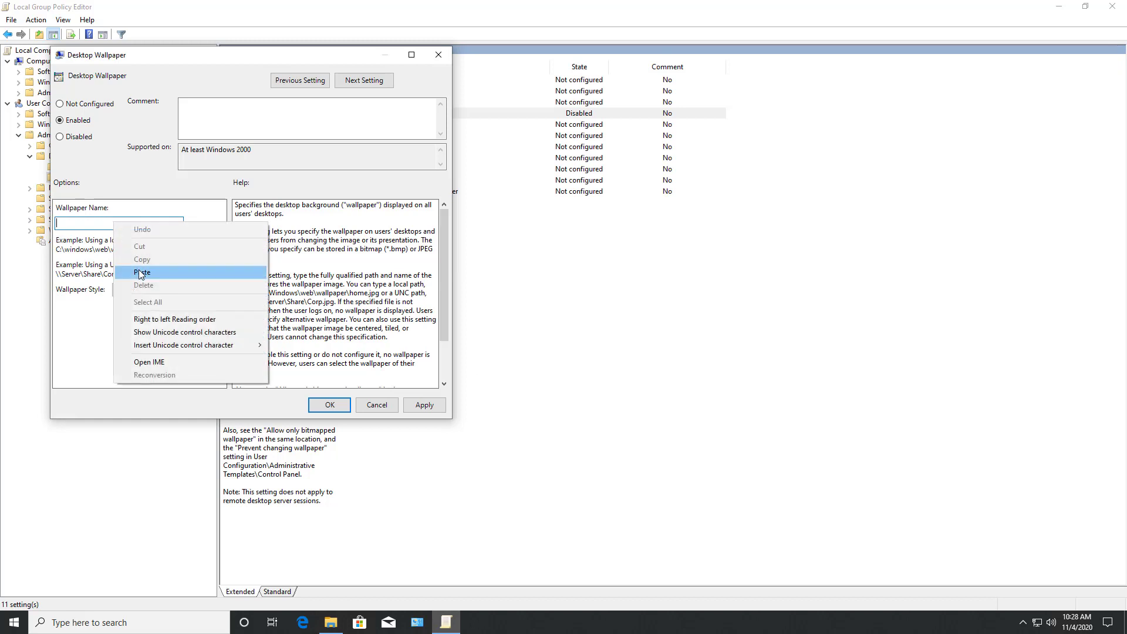
left_click(142, 271)
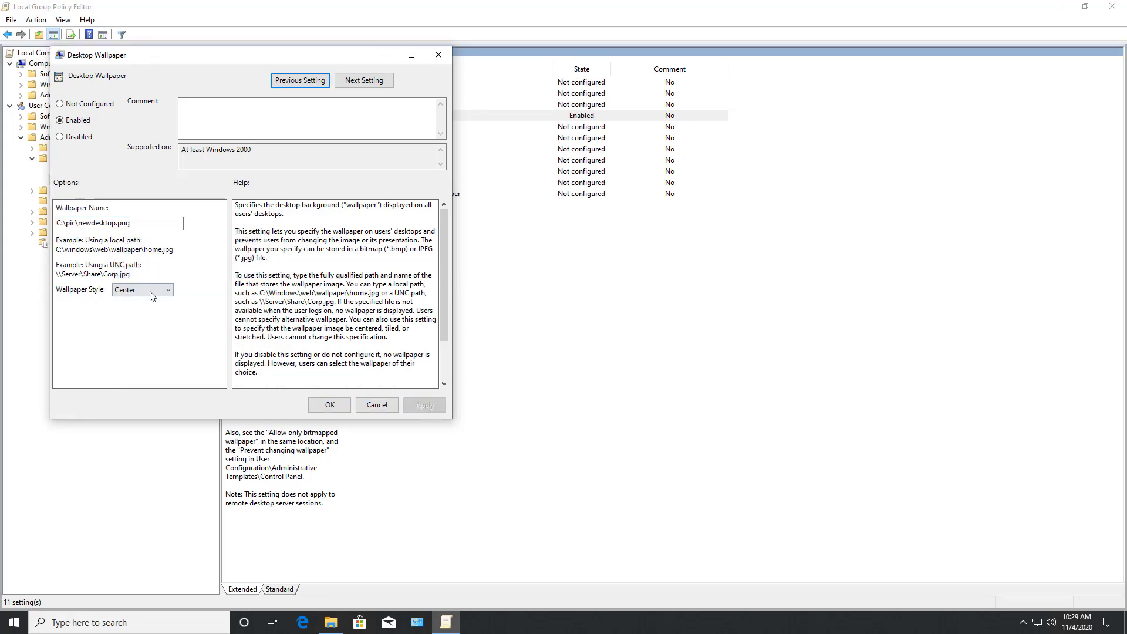
left_click(169, 289)
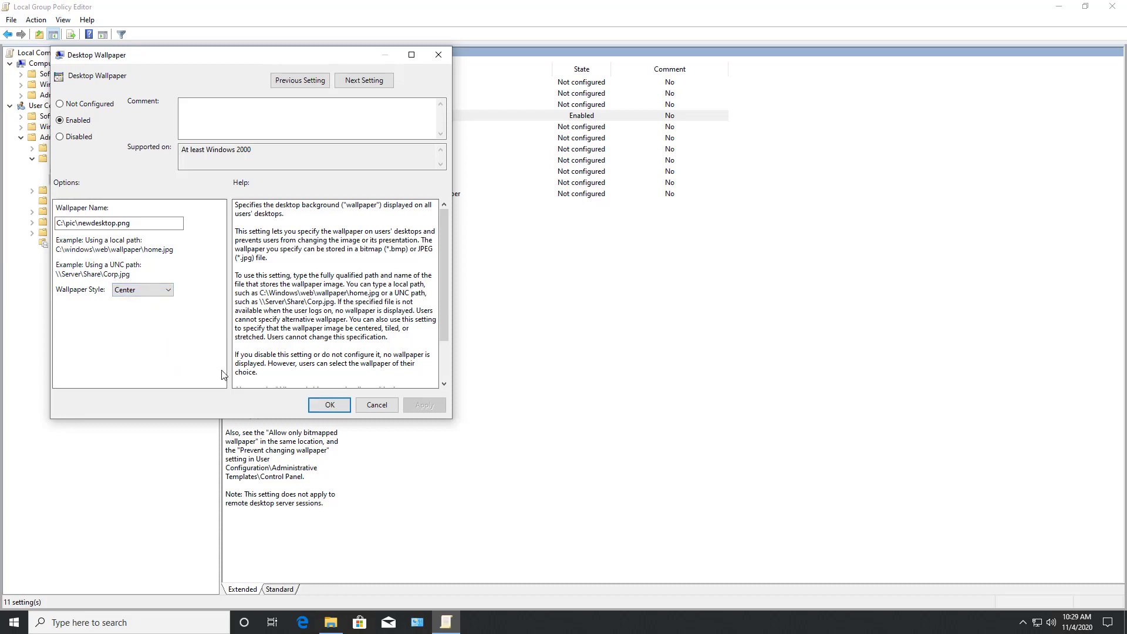
left_click(329, 405)
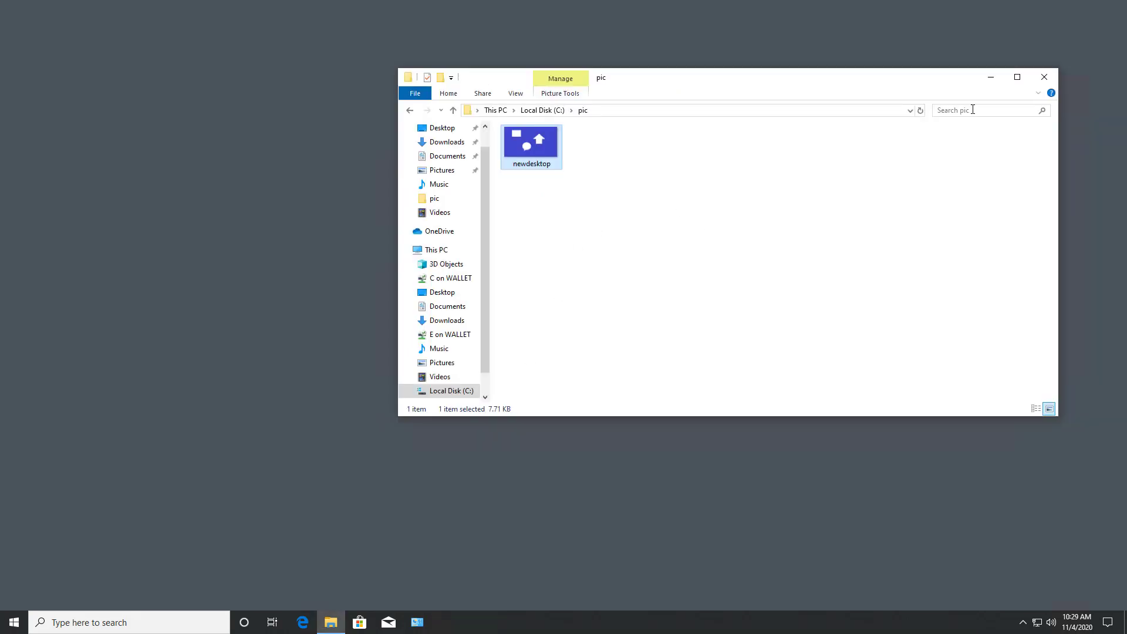
Open Command Prompt and run 'gpupdate /force'
type("cmd")
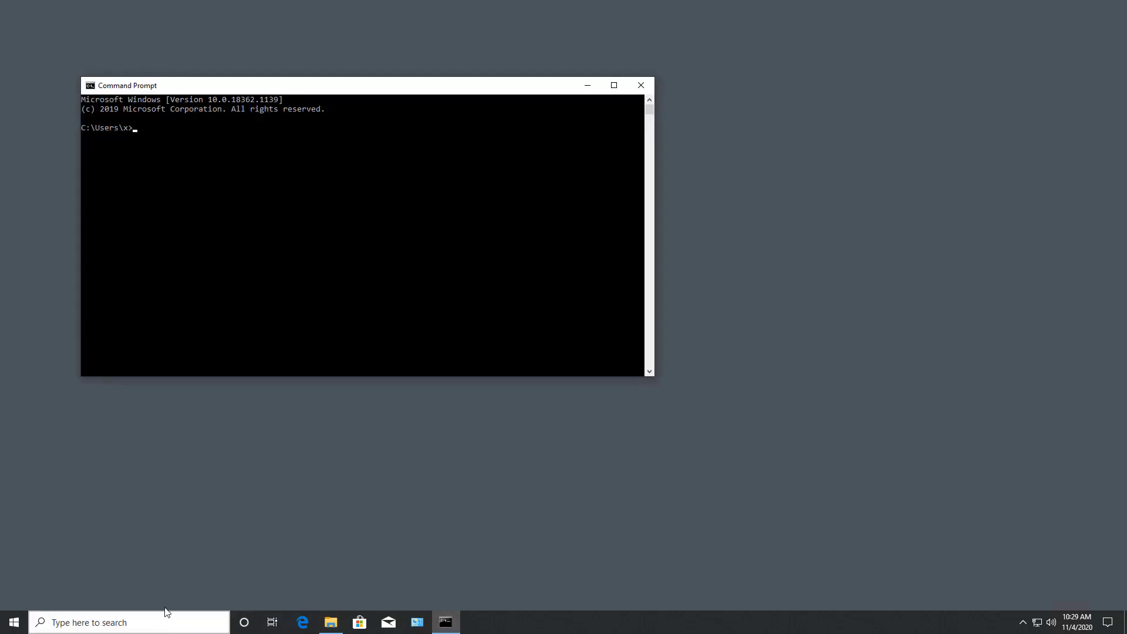
type("gpupdat")
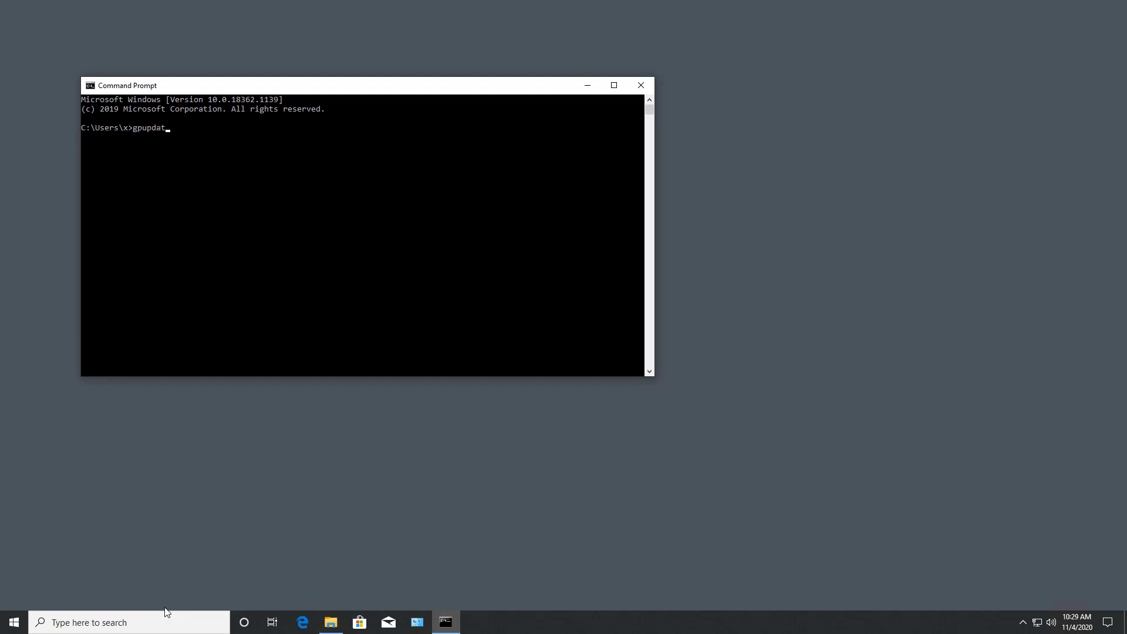
type("e /force")
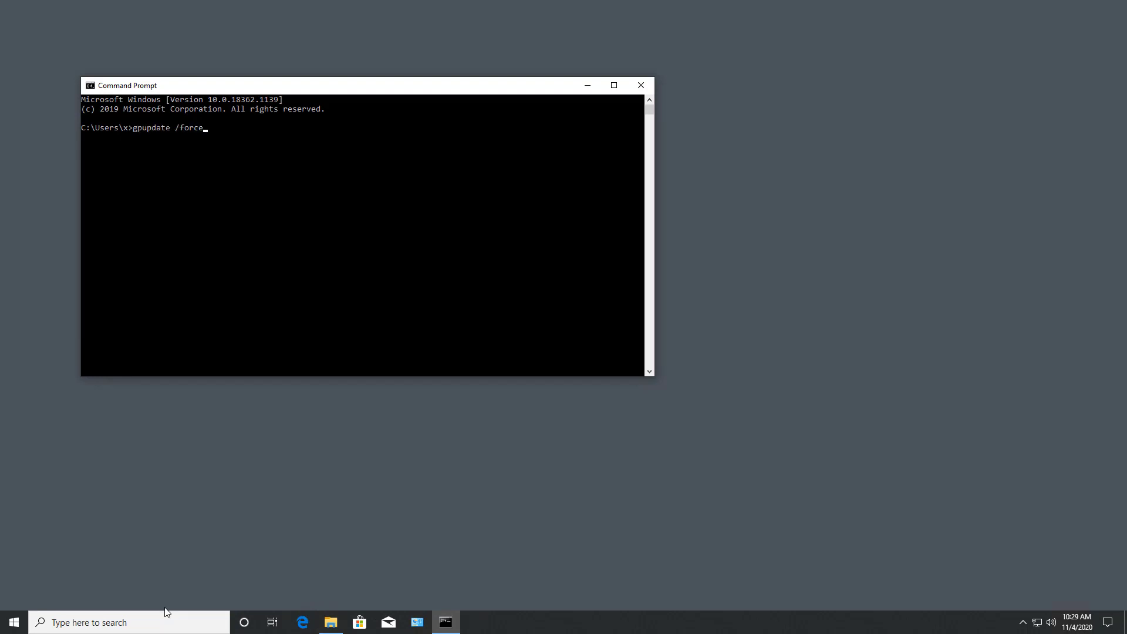
key("enter")
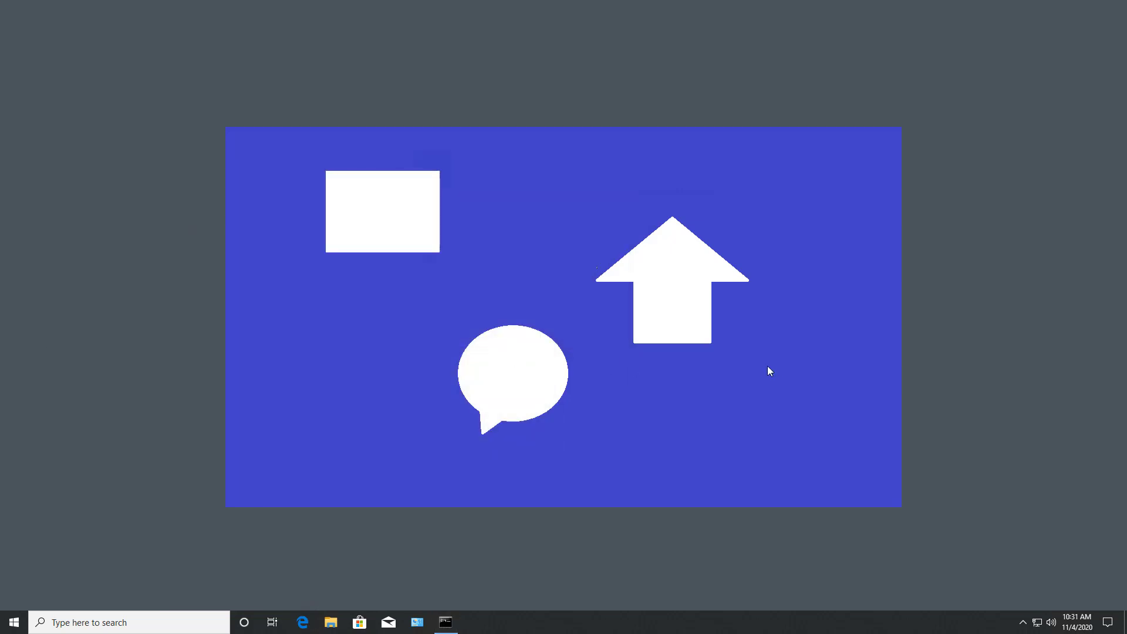
right_click(770, 371)
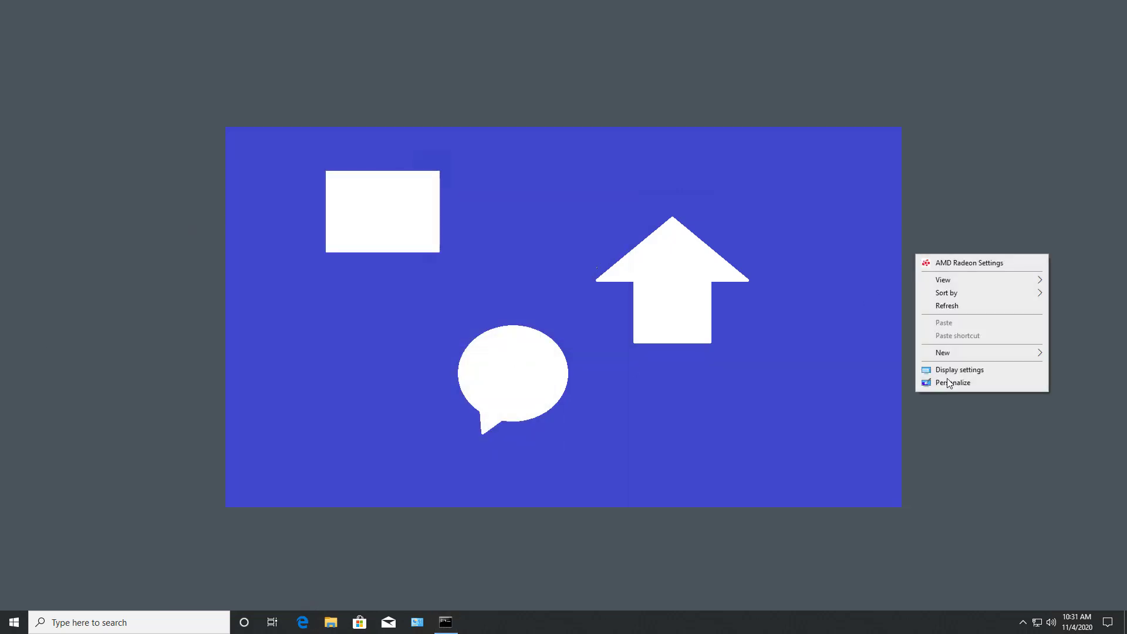
mouse_move(952, 382)
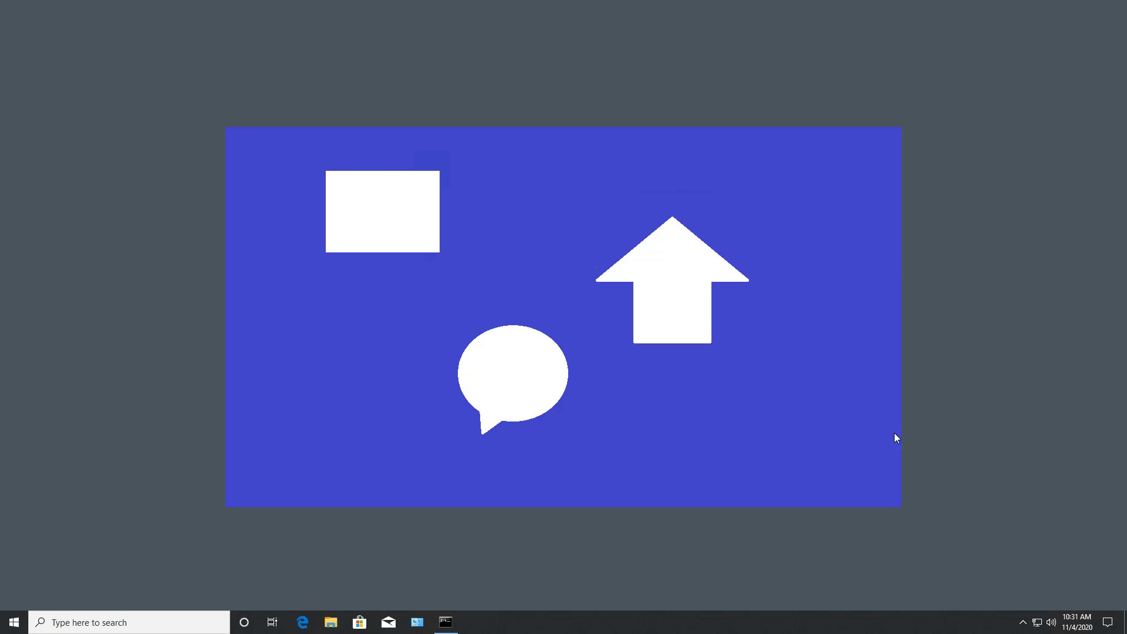
mouse_move(519, 404)
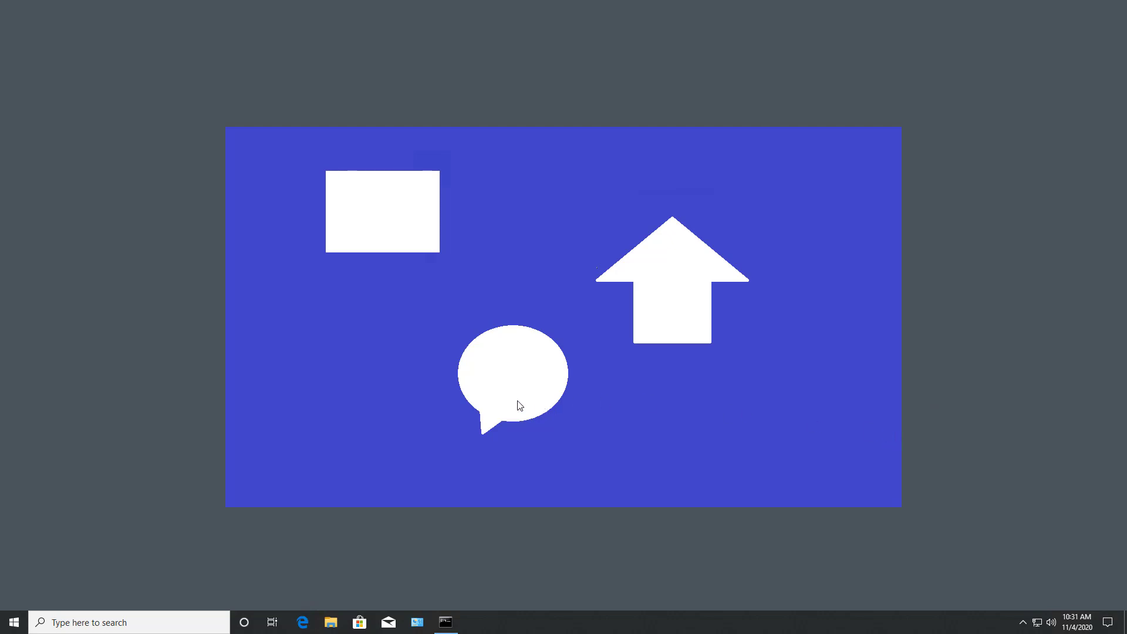